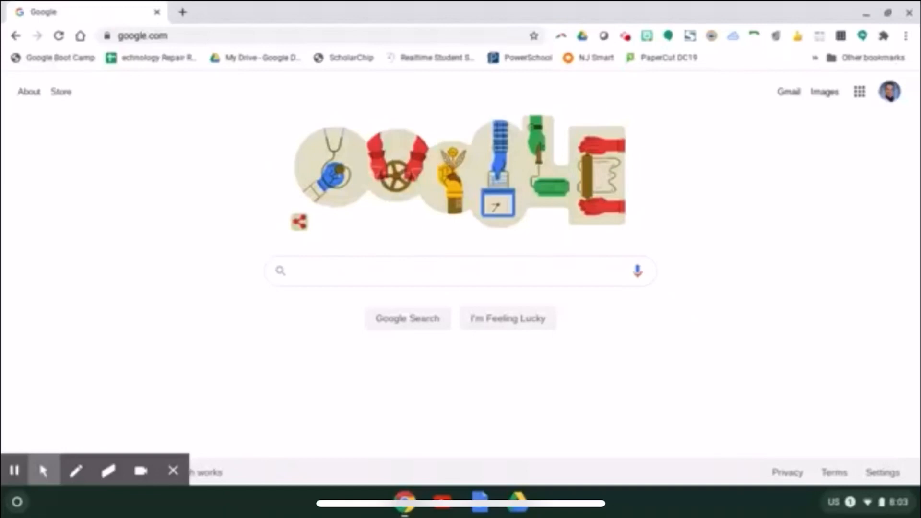
pyautogui.moveTo(784, 347)
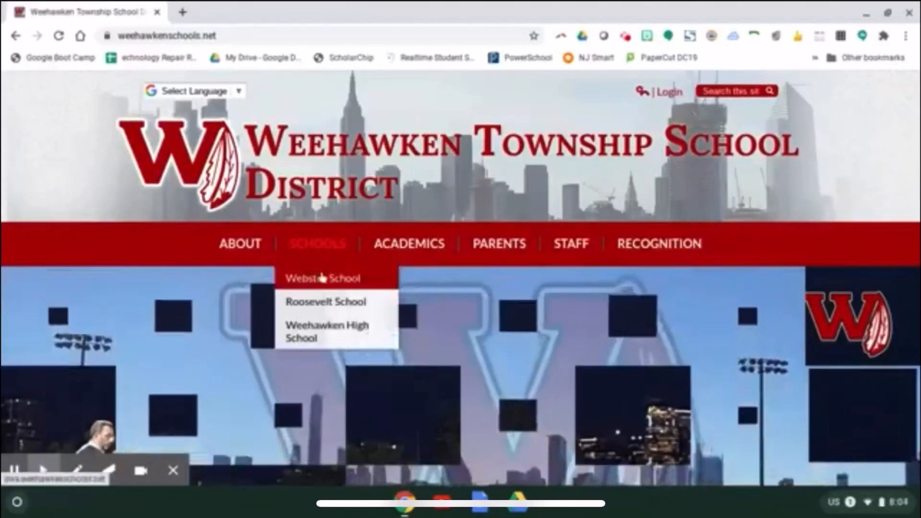
pyautogui.moveTo(330, 340)
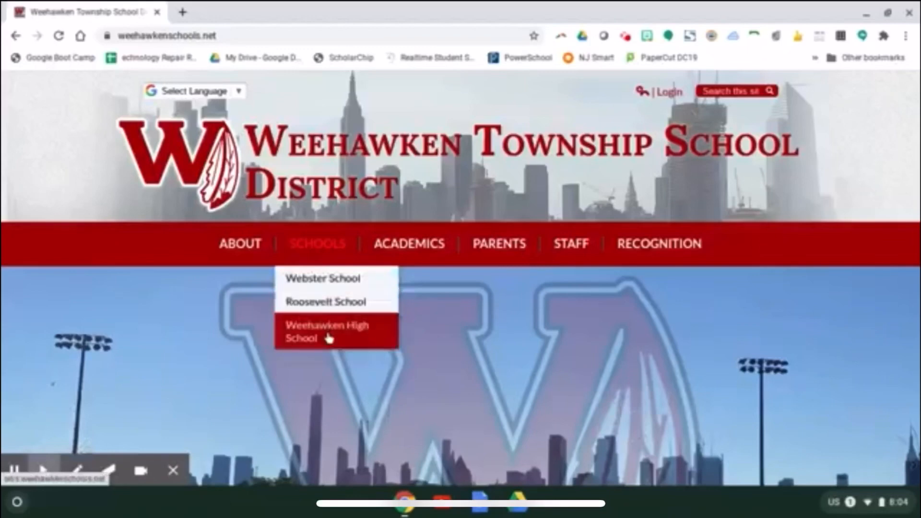
# Go to the Webster School site, then its DWS staff directory under Teacher Sites
pyautogui.click(325, 278)
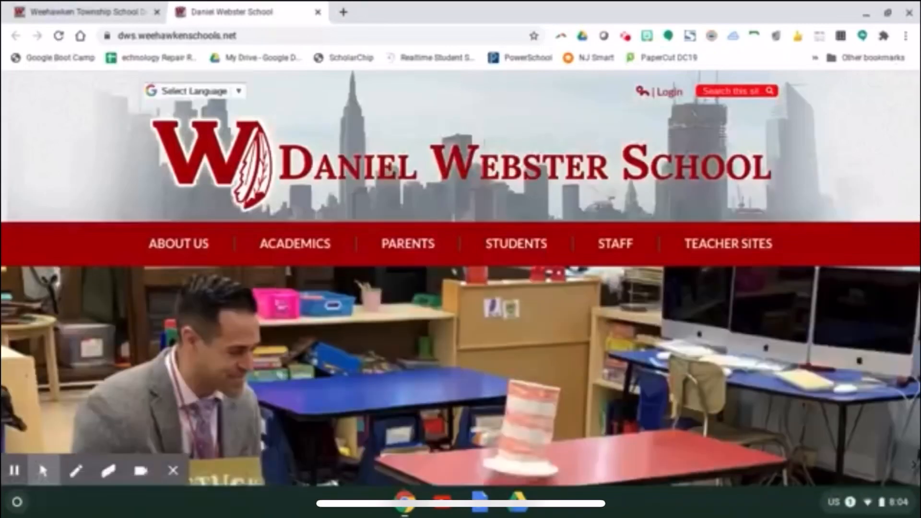
pyautogui.click(729, 243)
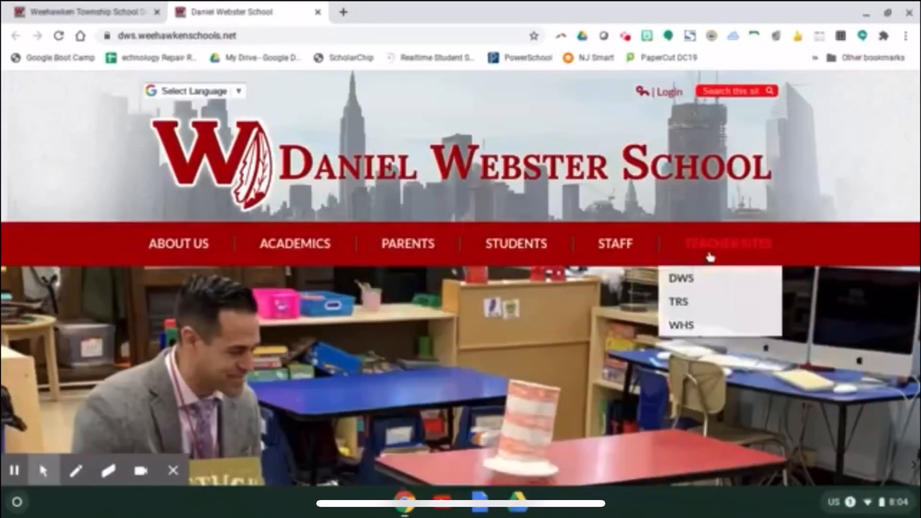
pyautogui.moveTo(703, 282)
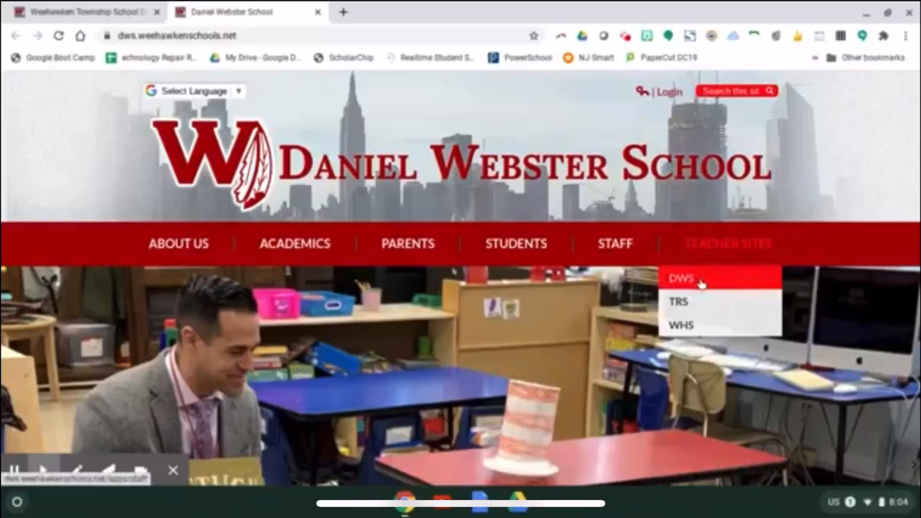
pyautogui.click(682, 278)
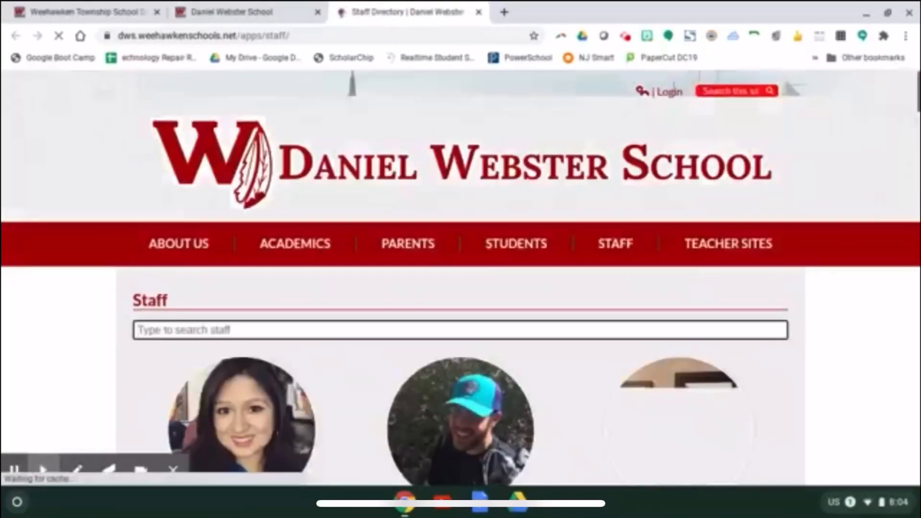
# Browse the staff list and search it for 'yank' to find the teacher
pyautogui.scroll(-3)
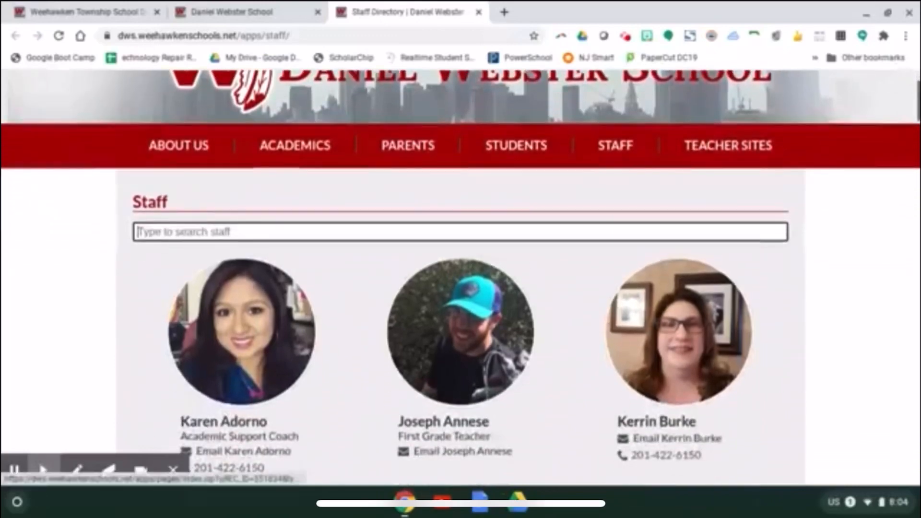
pyautogui.scroll(-3)
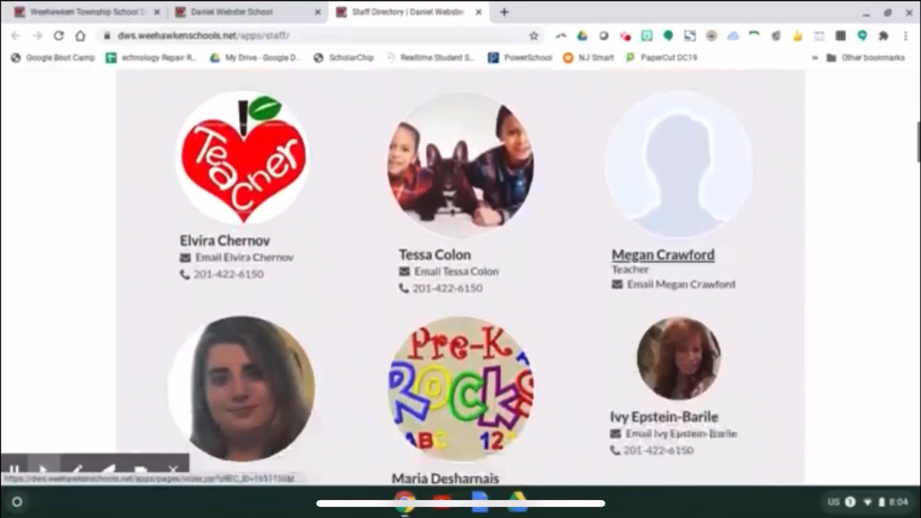
pyautogui.scroll(-3)
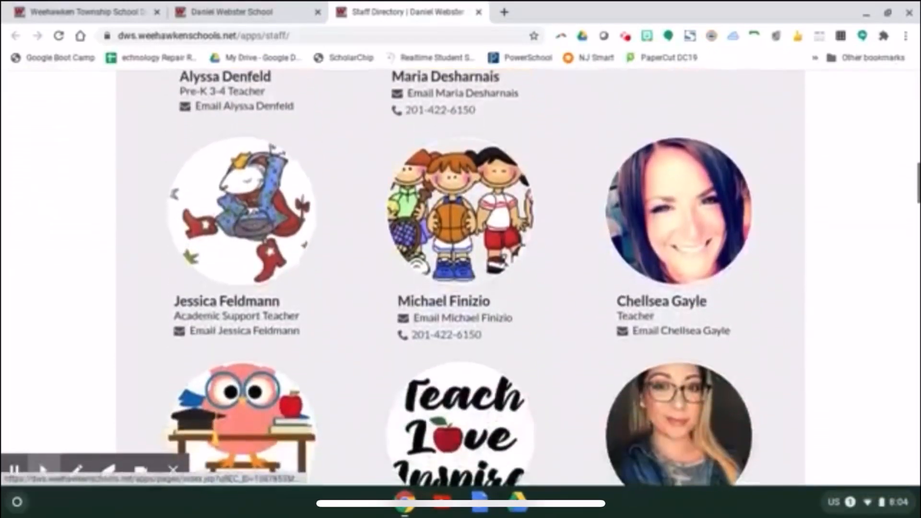
pyautogui.scroll(3)
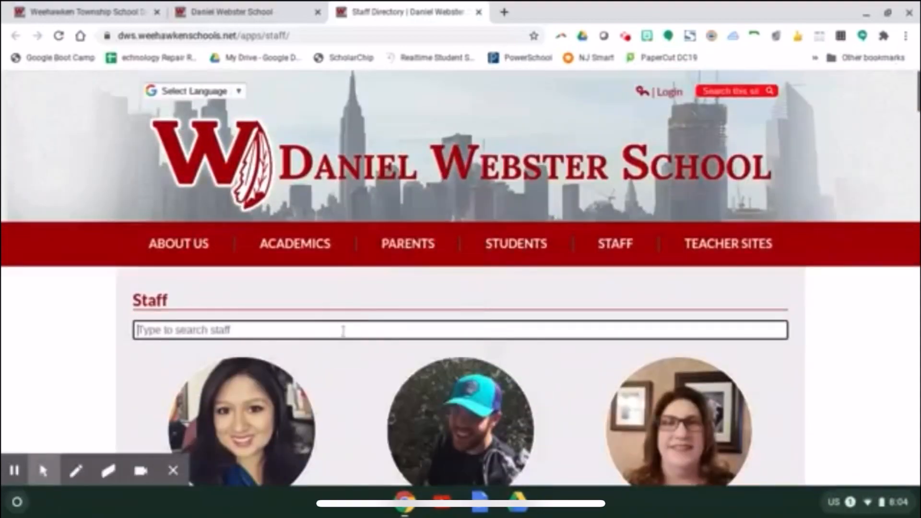
pyautogui.write('yank')
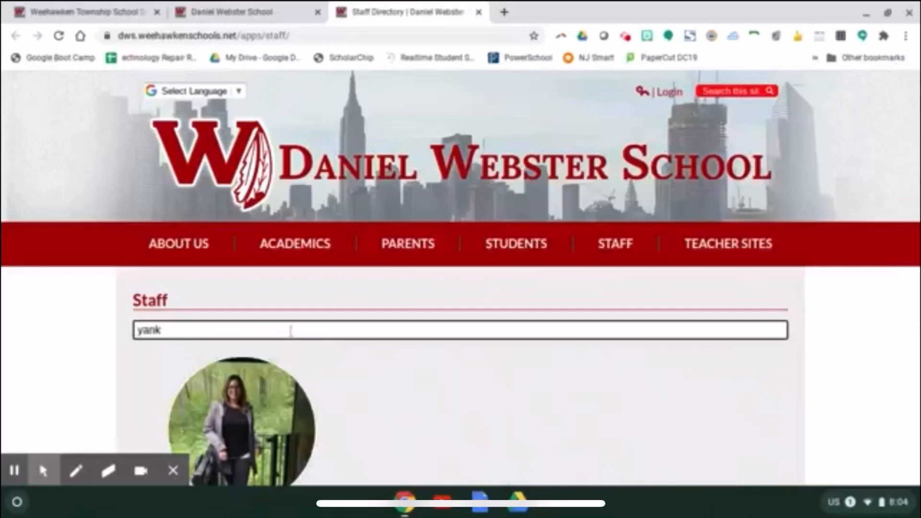
pyautogui.scroll(-3)
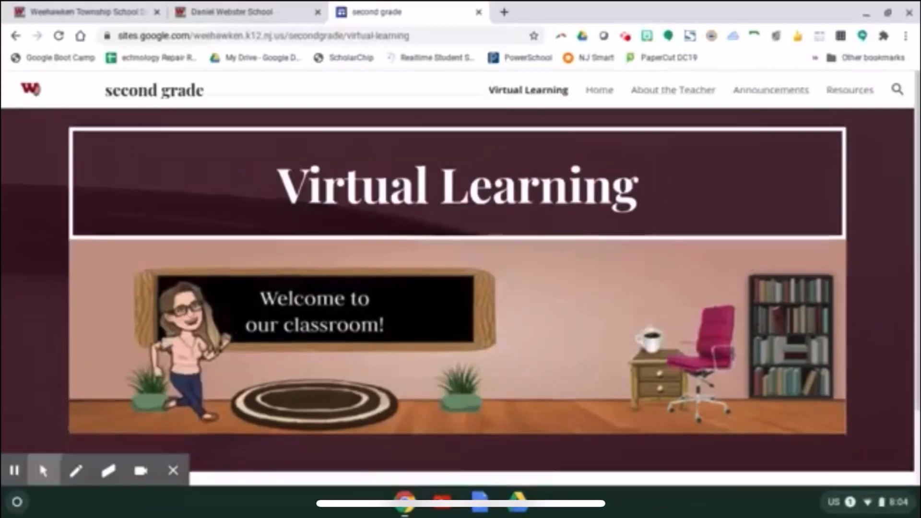
# Follow the 'CLICK HERE FOR GOOGLE CLASSROOM SIGN UP' link on the Virtual Learning page
pyautogui.scroll(-3)
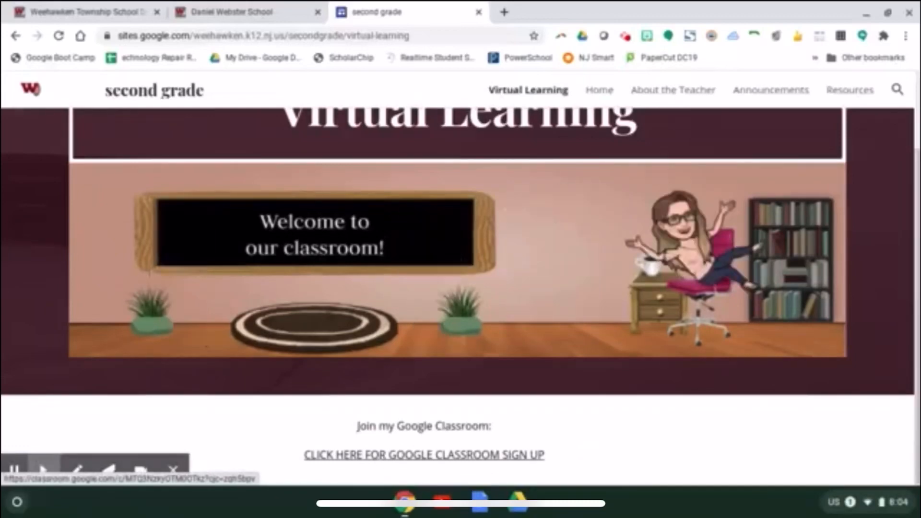
pyautogui.click(426, 455)
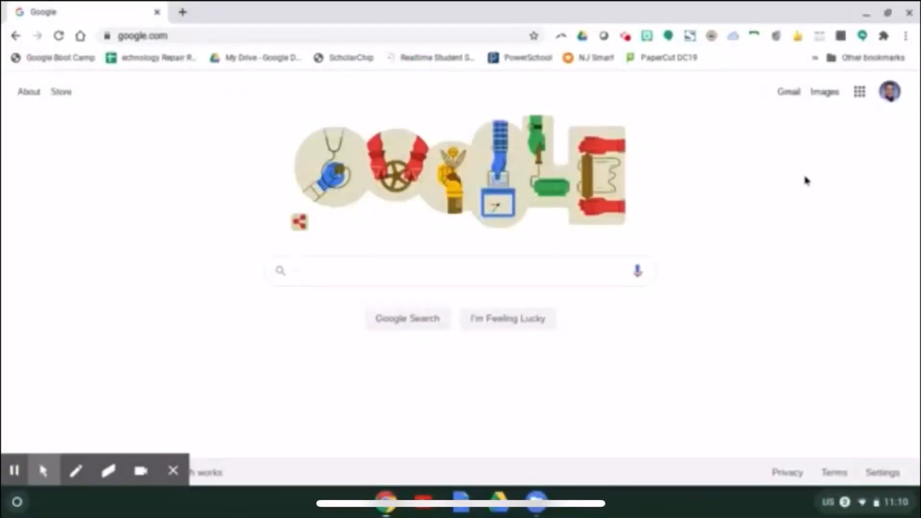
pyautogui.moveTo(813, 152)
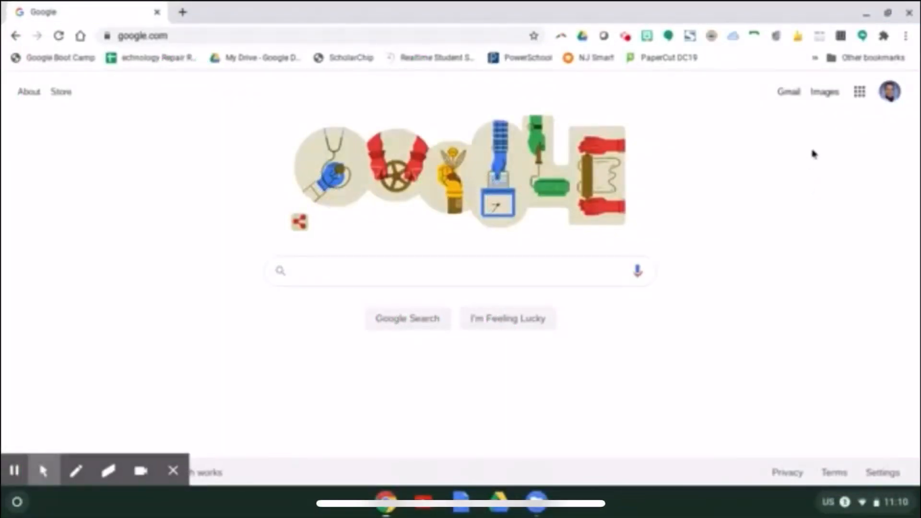
pyautogui.moveTo(857, 92)
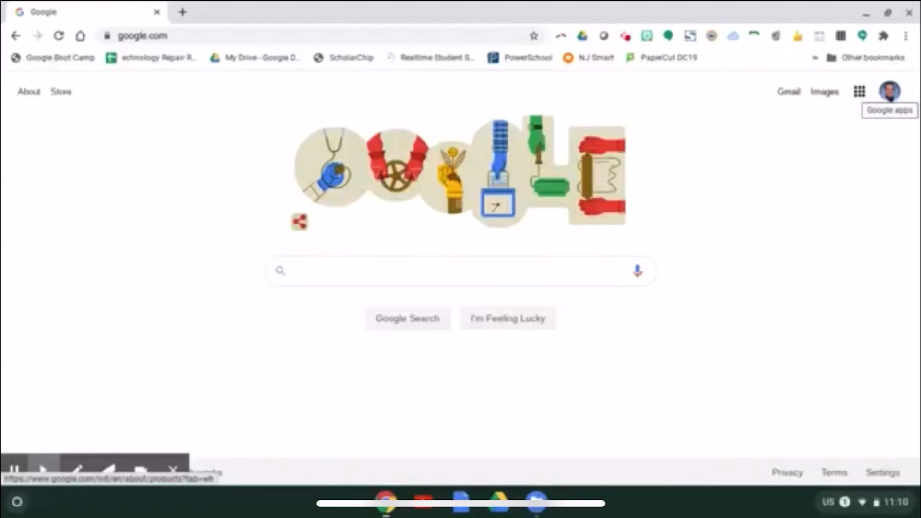
# Launch Classroom from the Google apps grid on the homepage
pyautogui.click(860, 91)
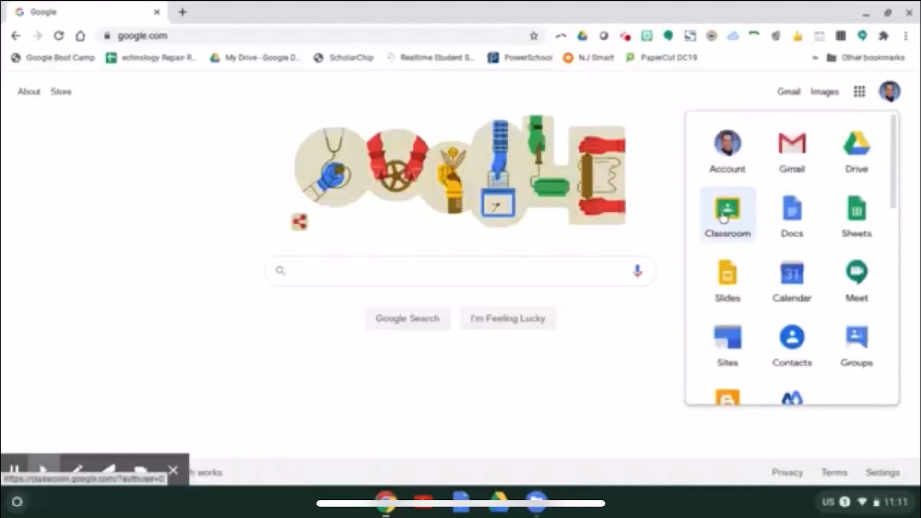
pyautogui.click(727, 209)
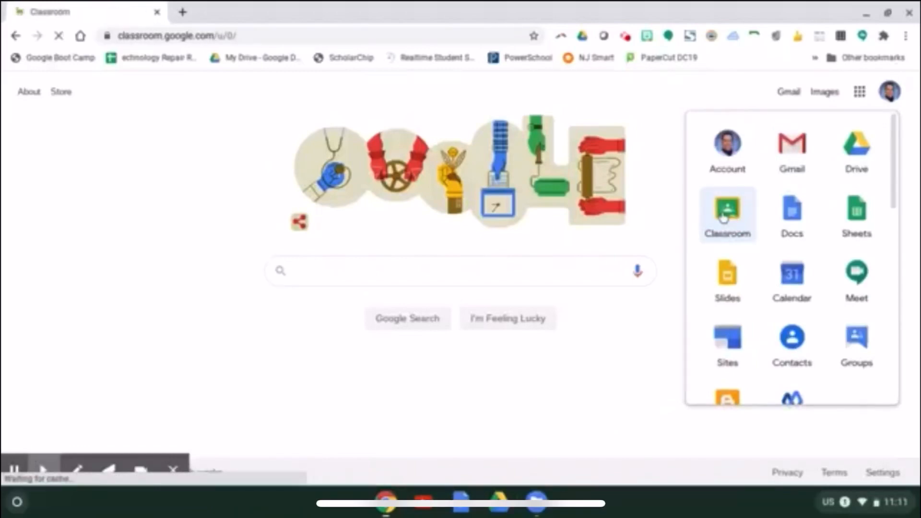
pyautogui.click(727, 210)
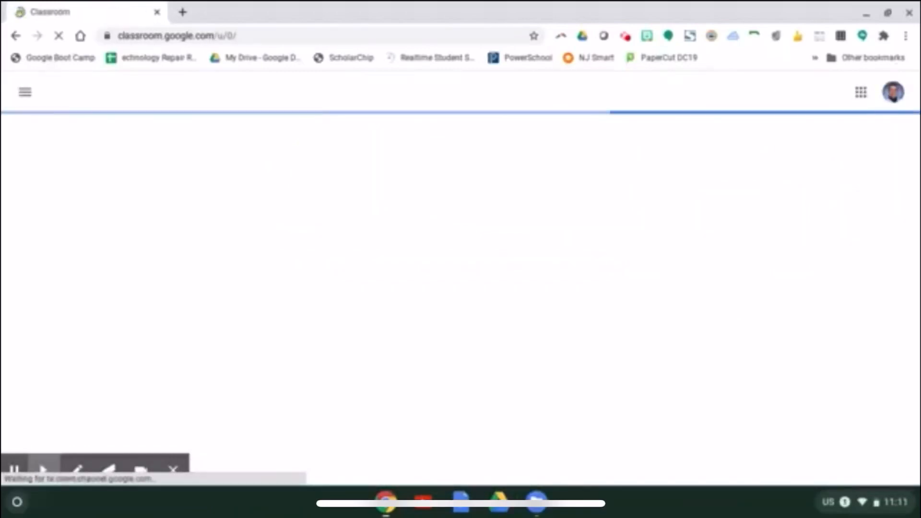